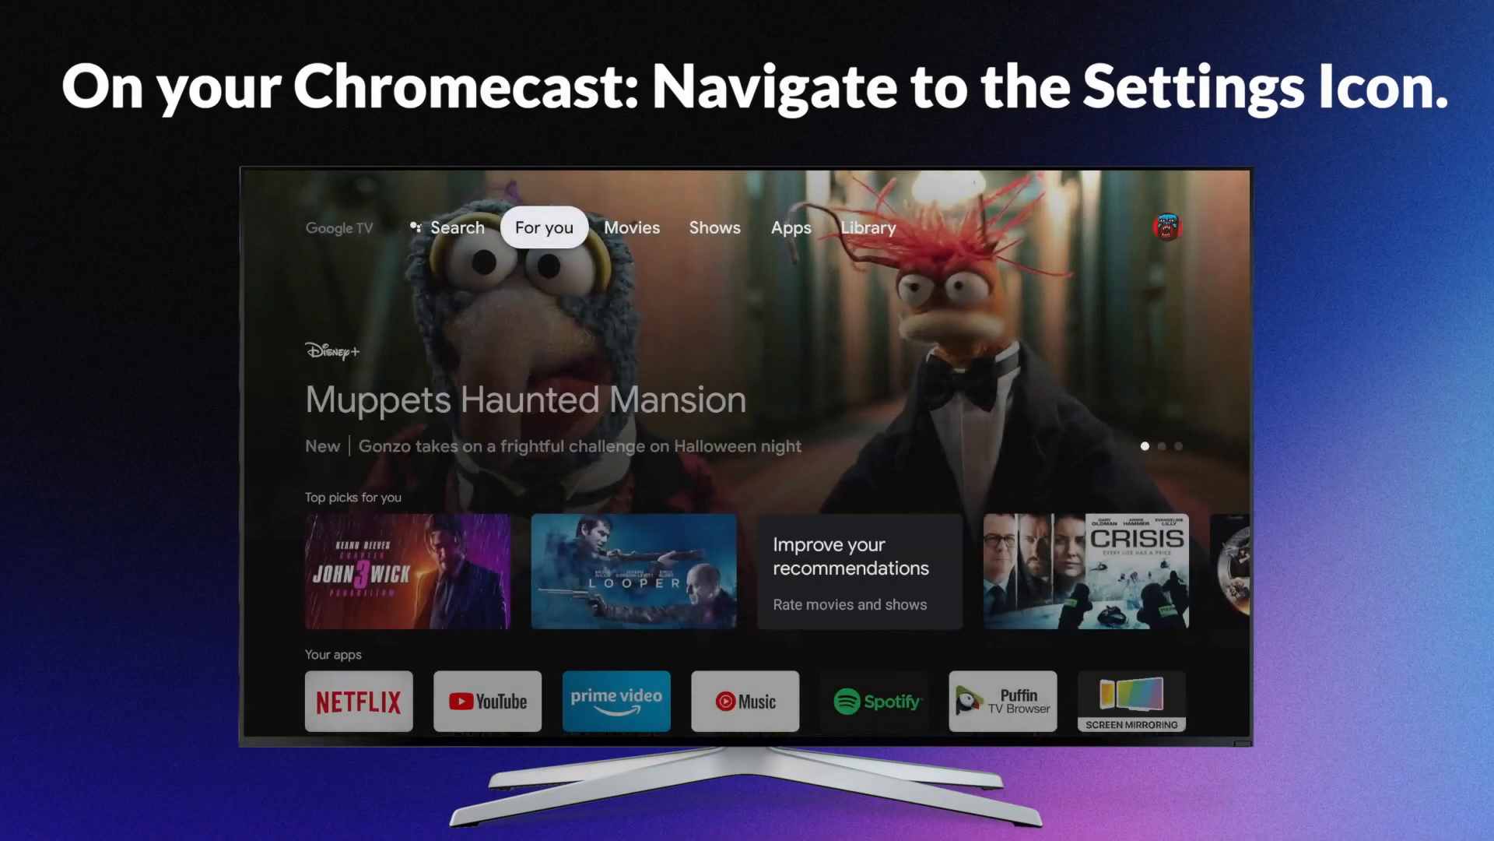
# - Open Google TV Settings through the profile panel's Settings tile
pyautogui.click(632, 226)
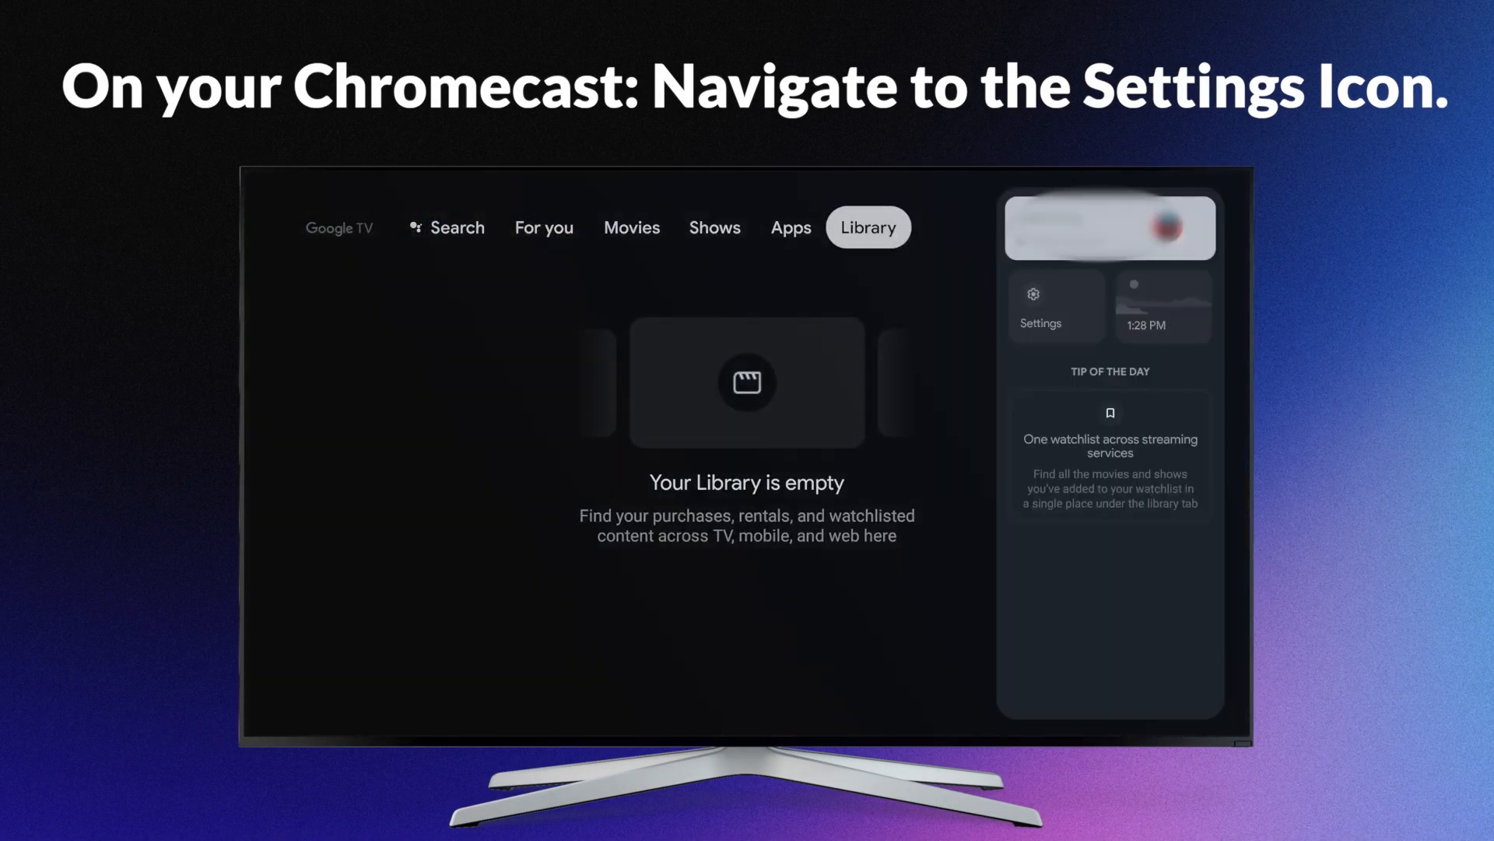
pyautogui.click(1040, 305)
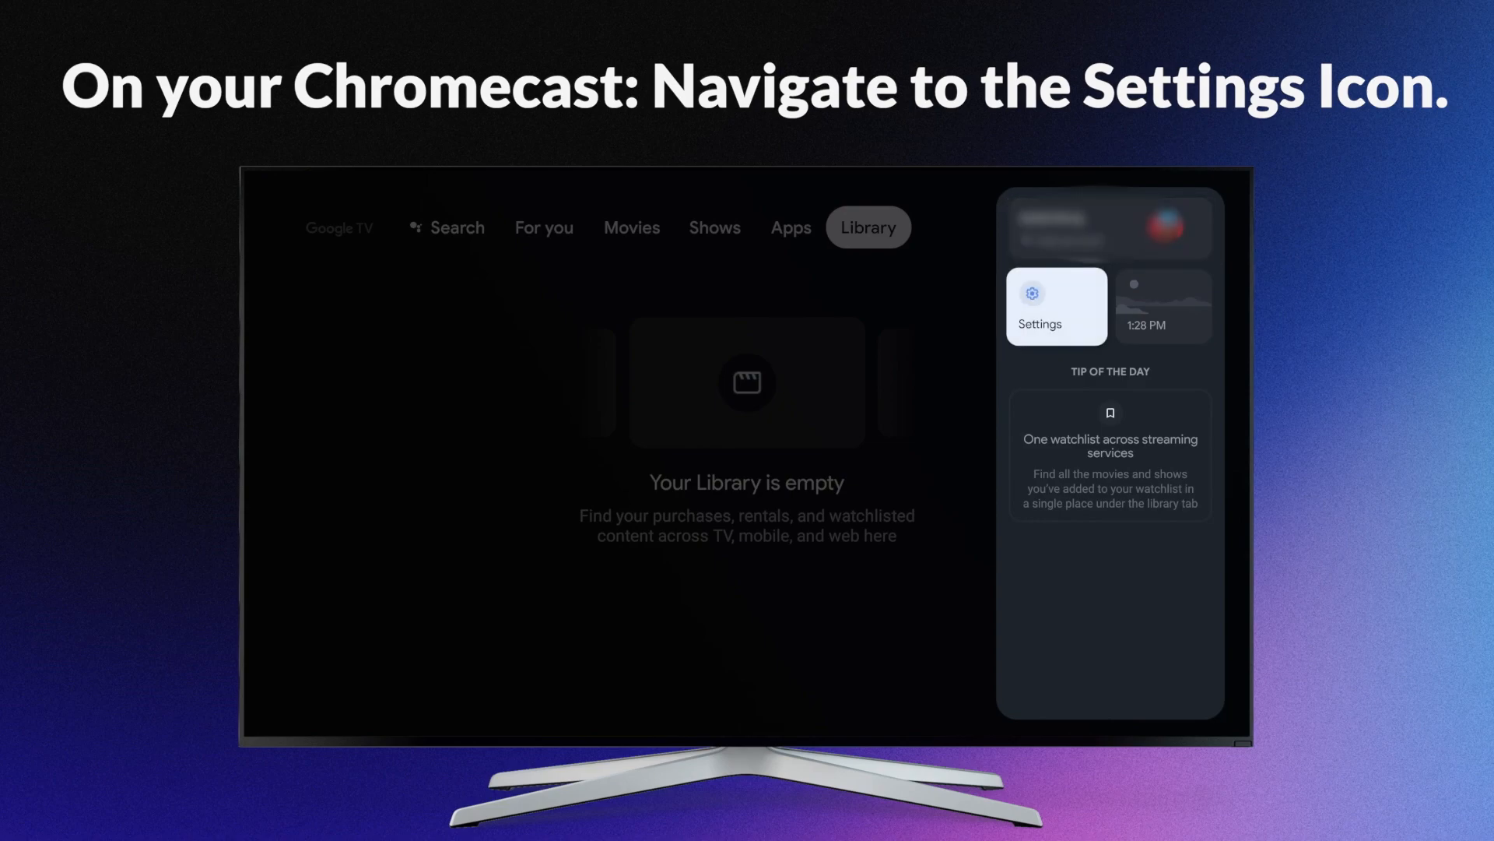
pyautogui.click(1056, 306)
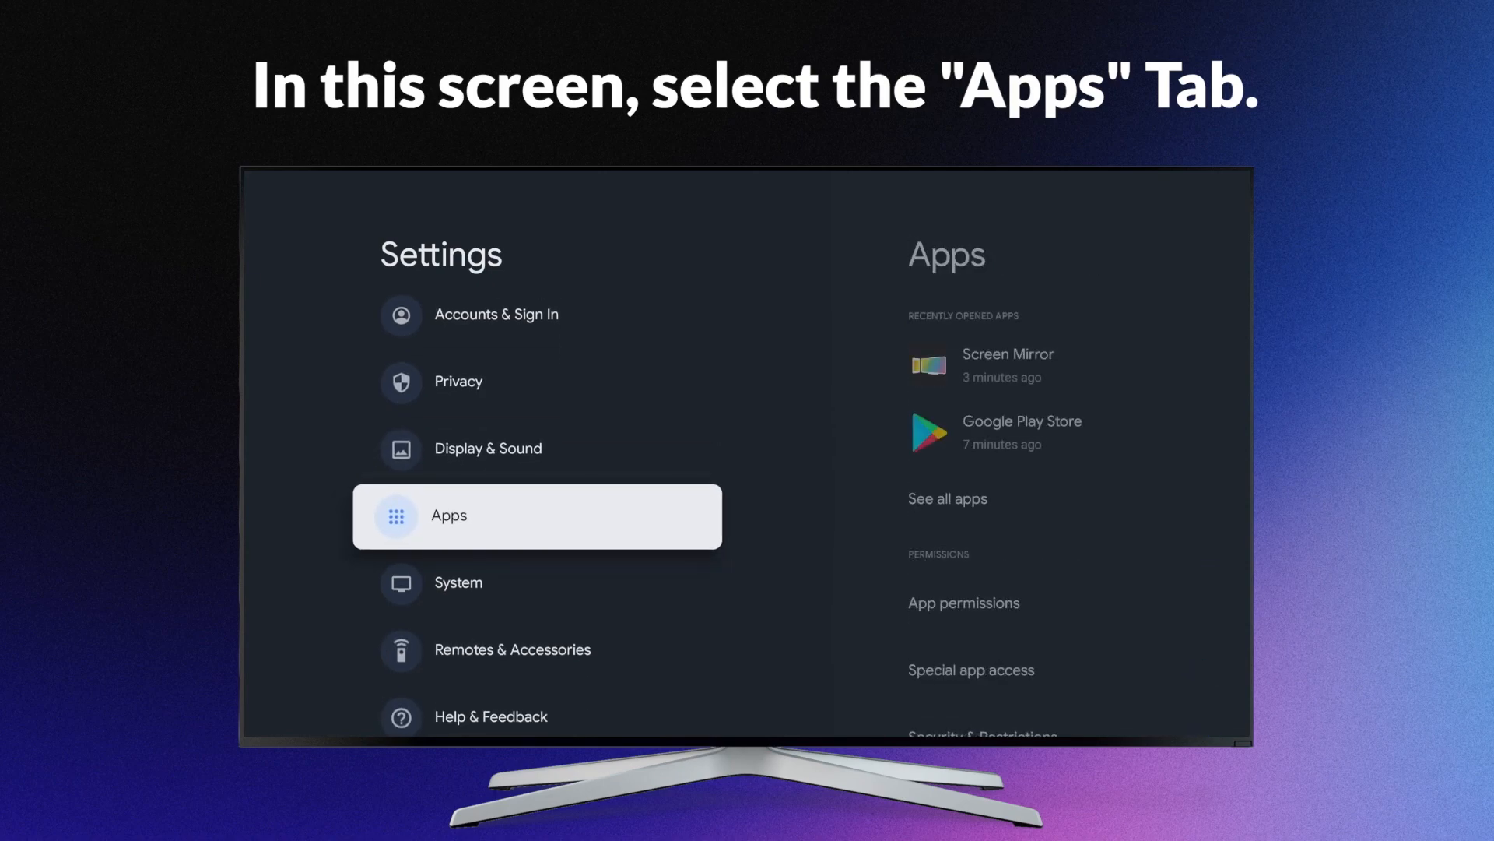
# - Go to Apps, see all apps, and open Screen Mirror's app info page
pyautogui.click(539, 516)
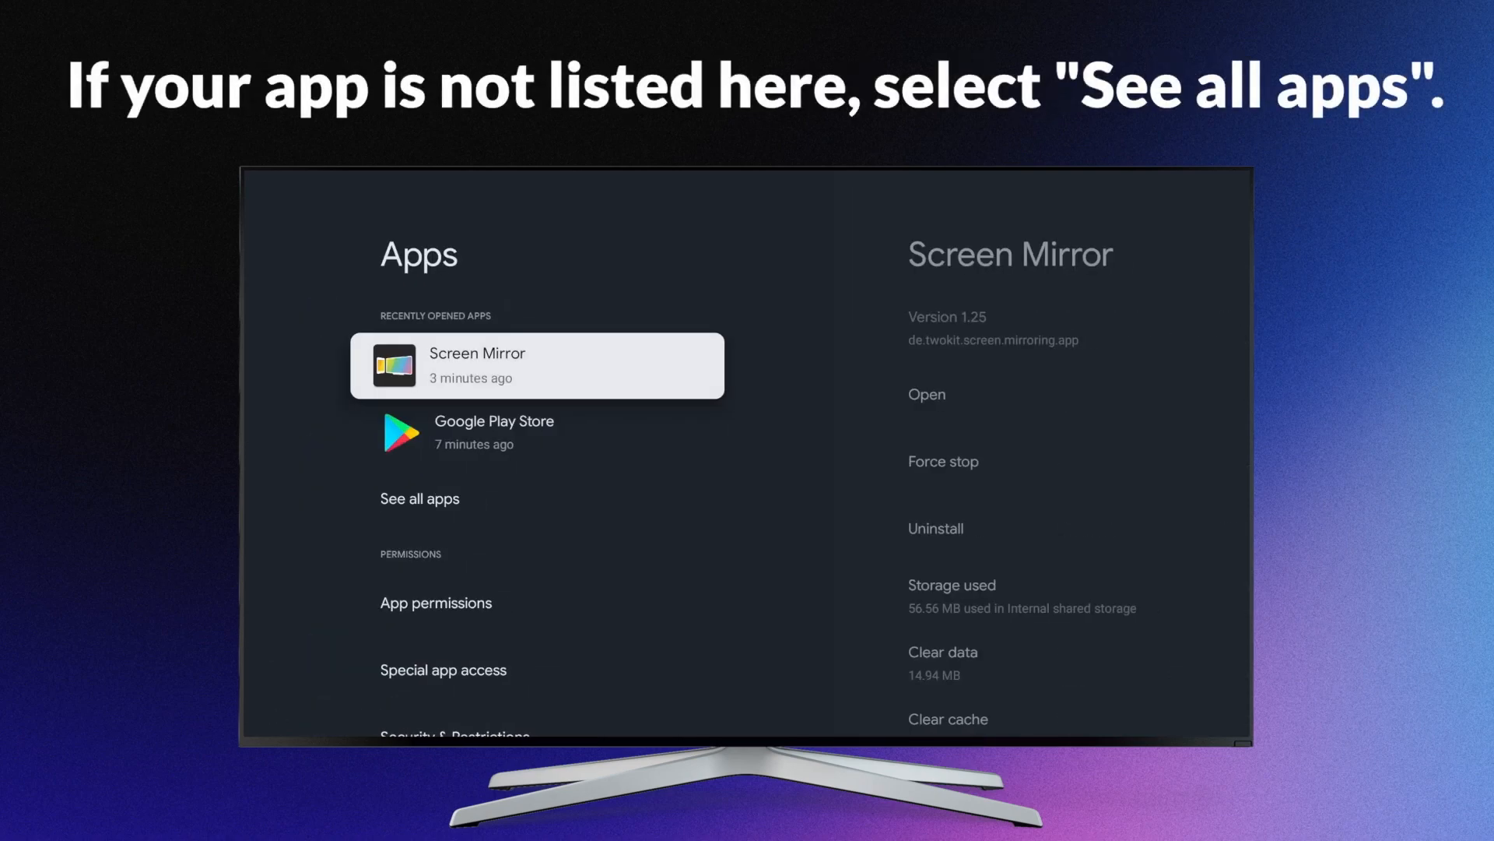
pyautogui.click(420, 497)
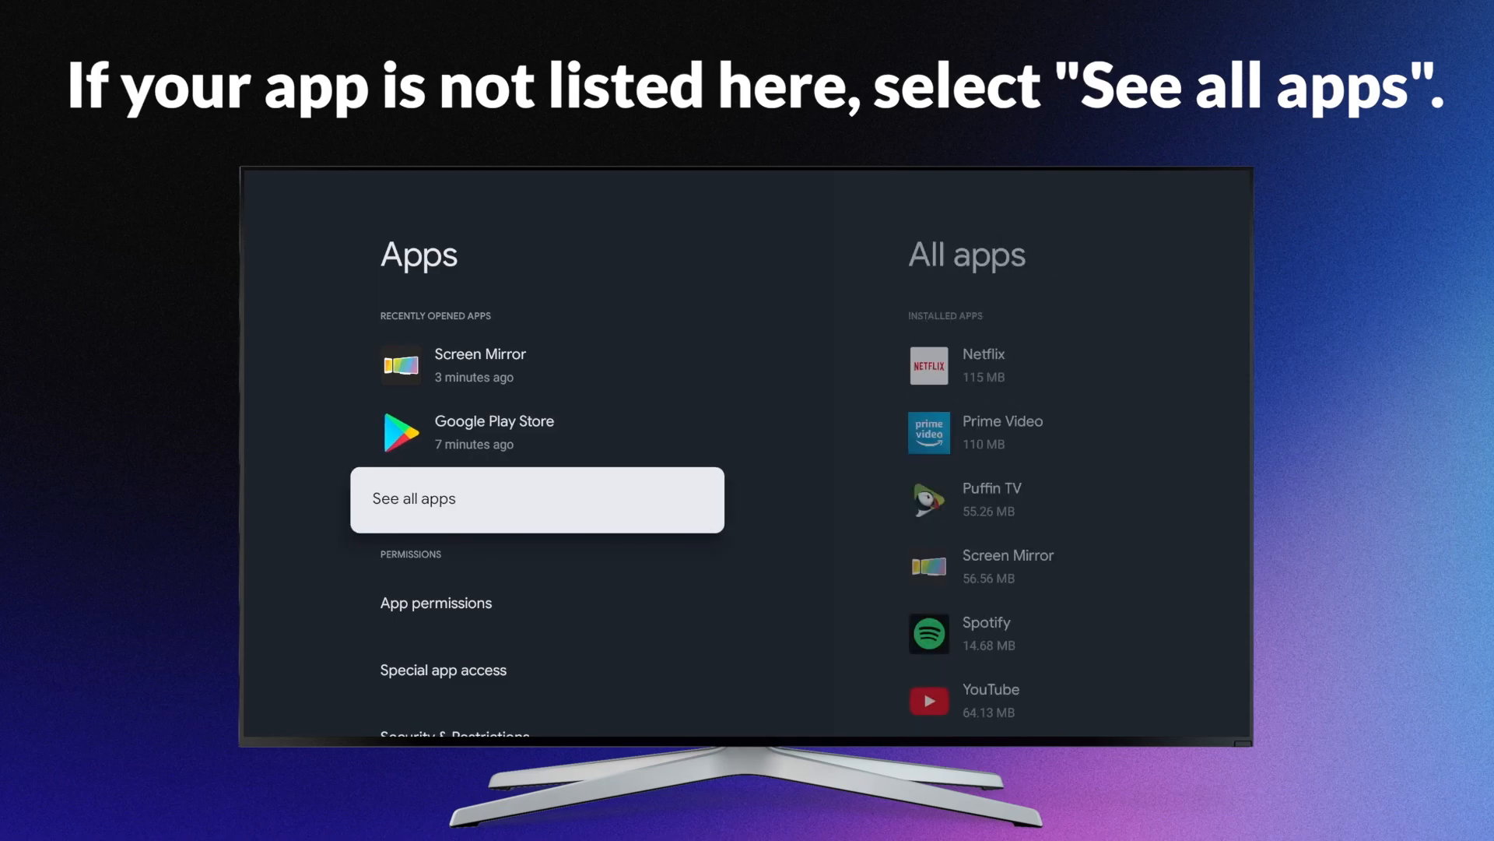
pyautogui.click(536, 498)
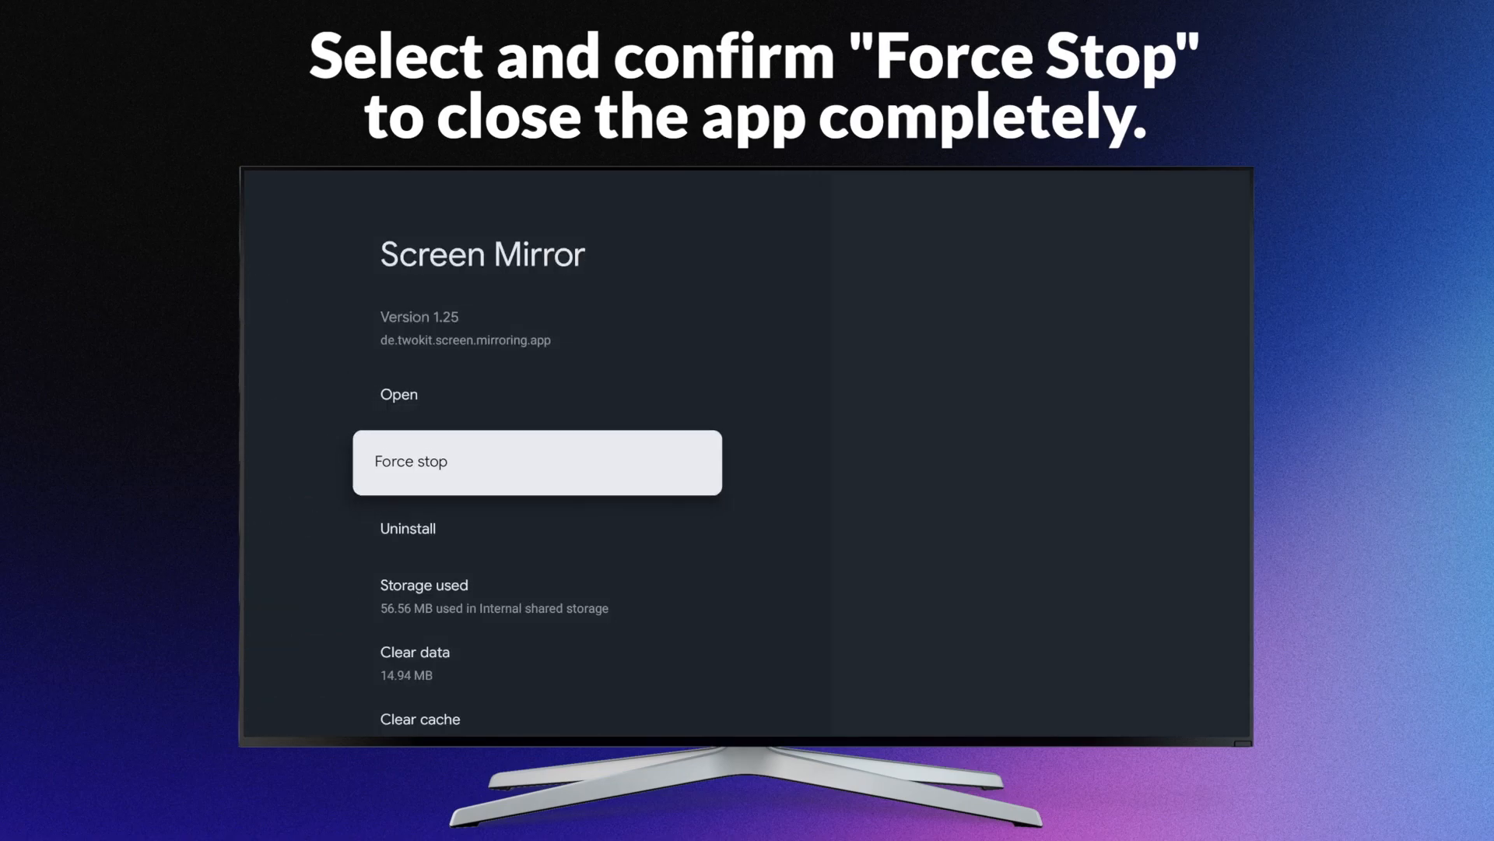
# - Force stop Screen Mirror and confirm with OK
pyautogui.click(536, 462)
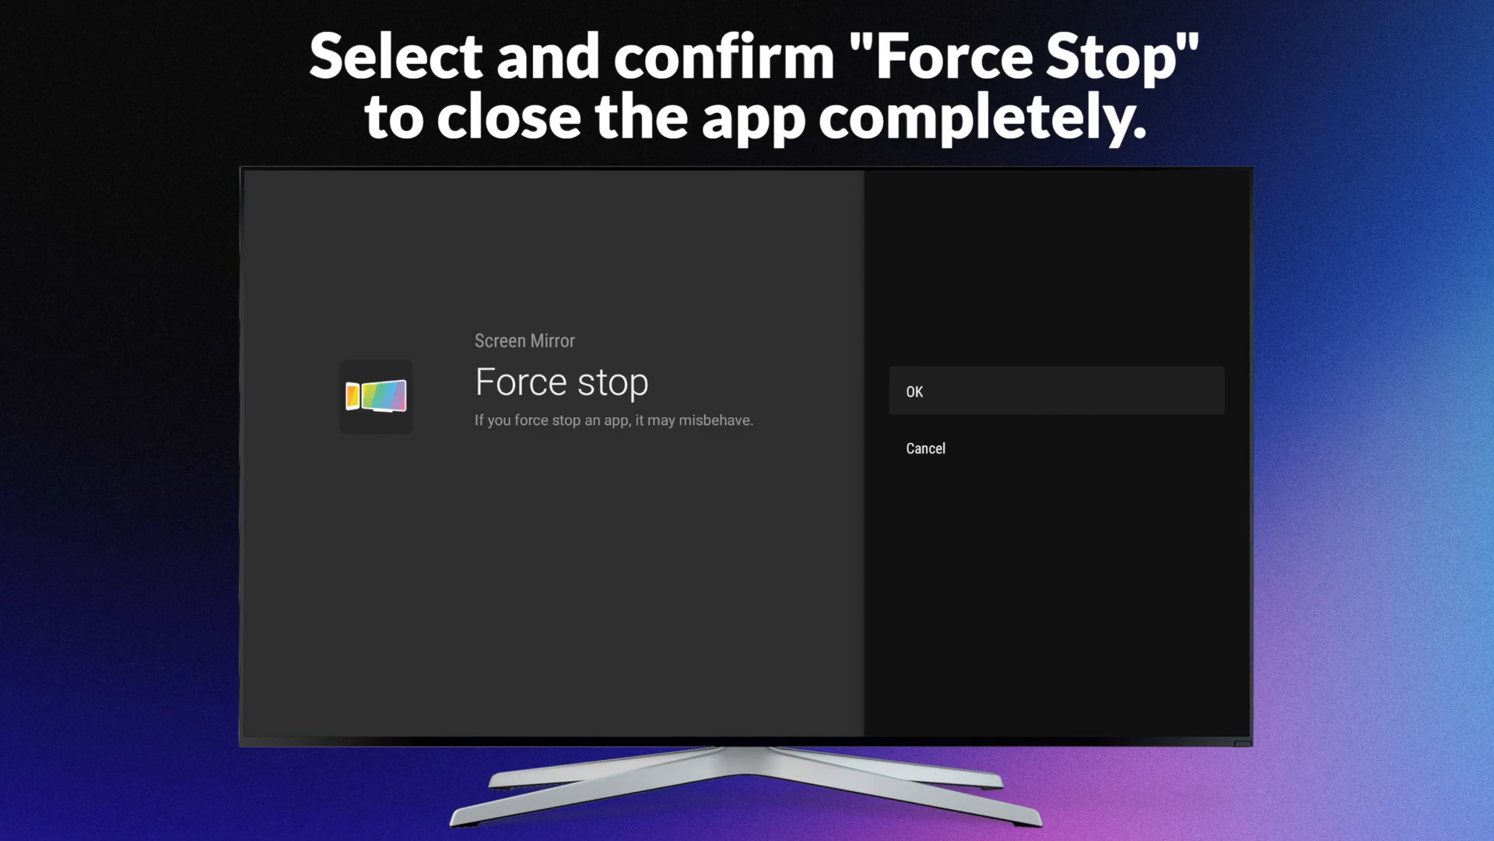
pyautogui.click(1055, 390)
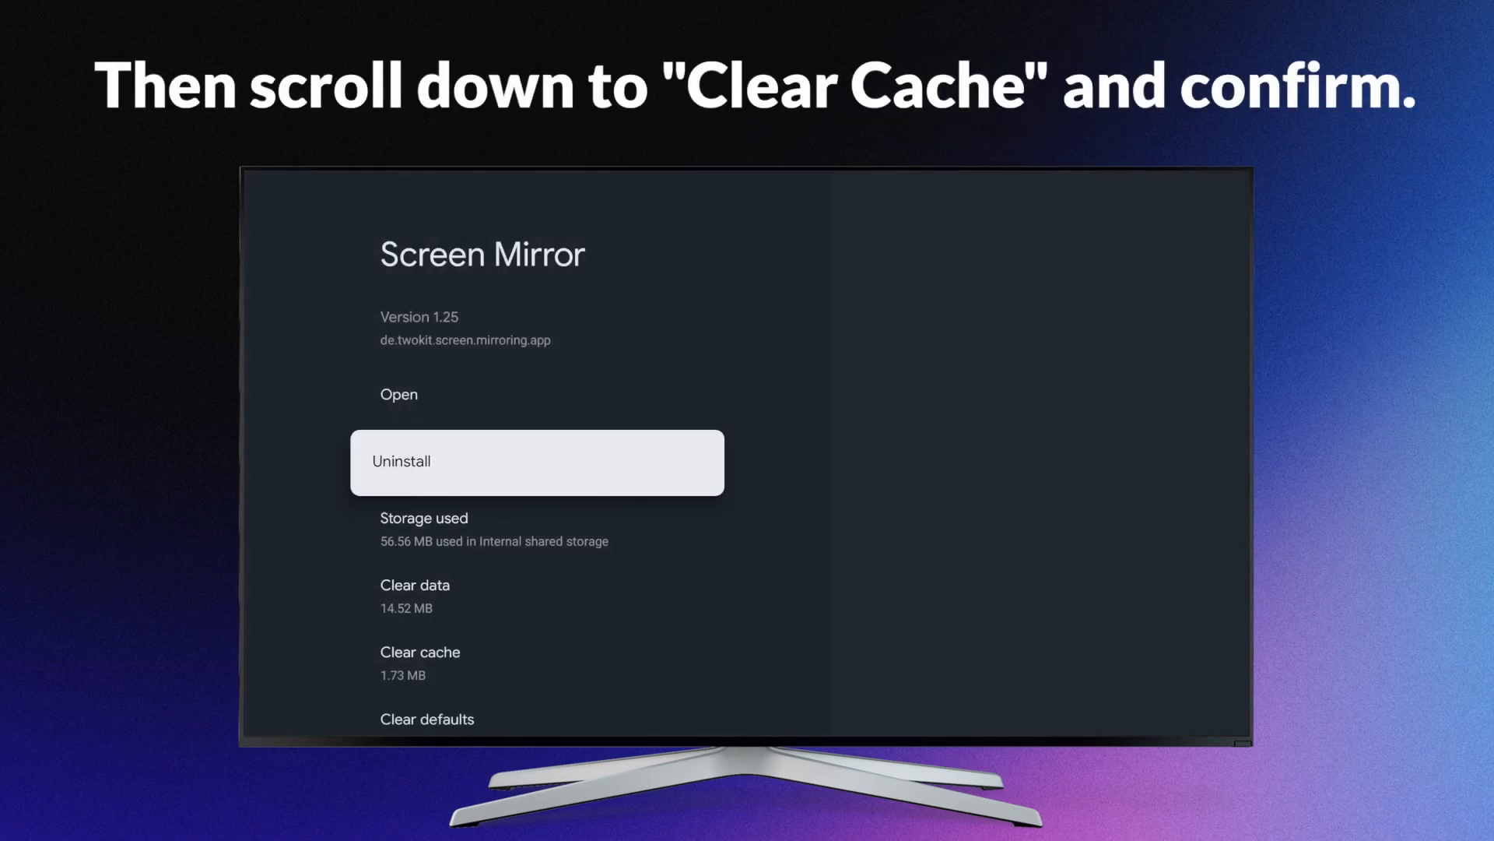
# - Clear Screen Mirror's cache, confirming with OK, reducing it from 1.73 MB to 32.77 kB
pyautogui.scroll(-3)
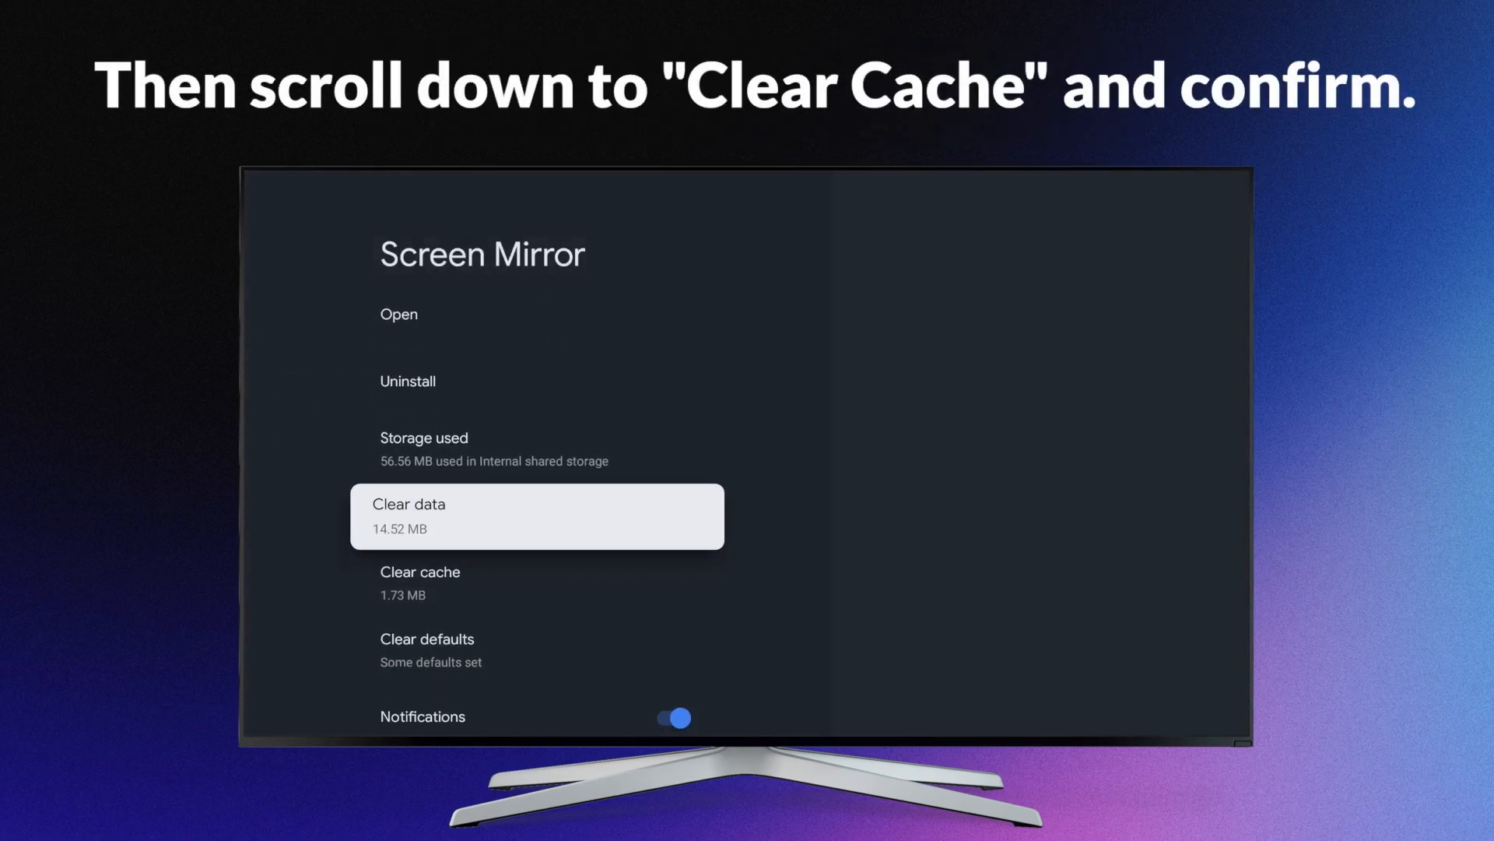
pyautogui.scroll(-3)
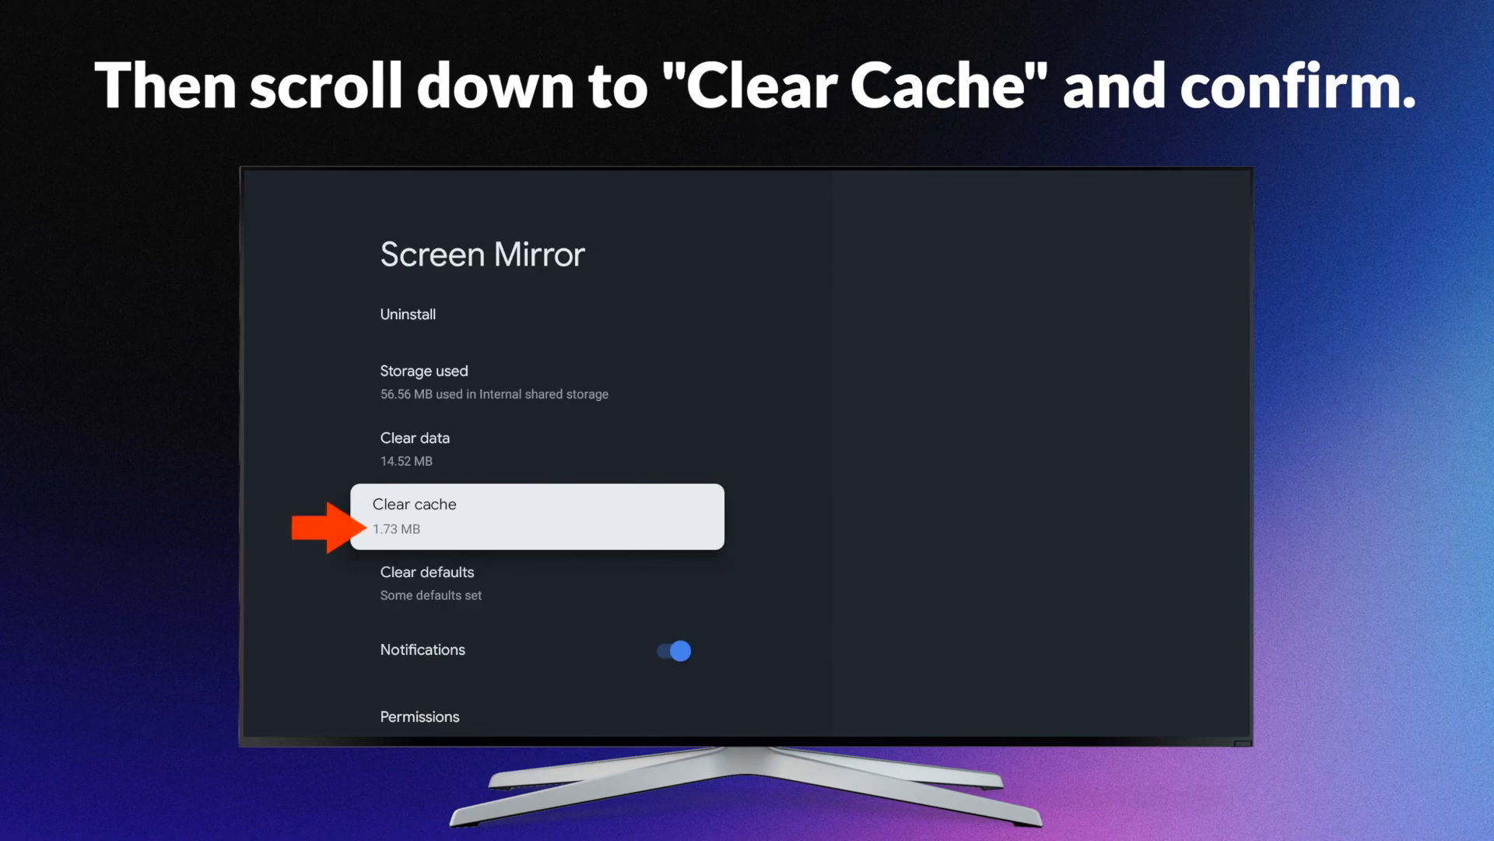
pyautogui.click(536, 515)
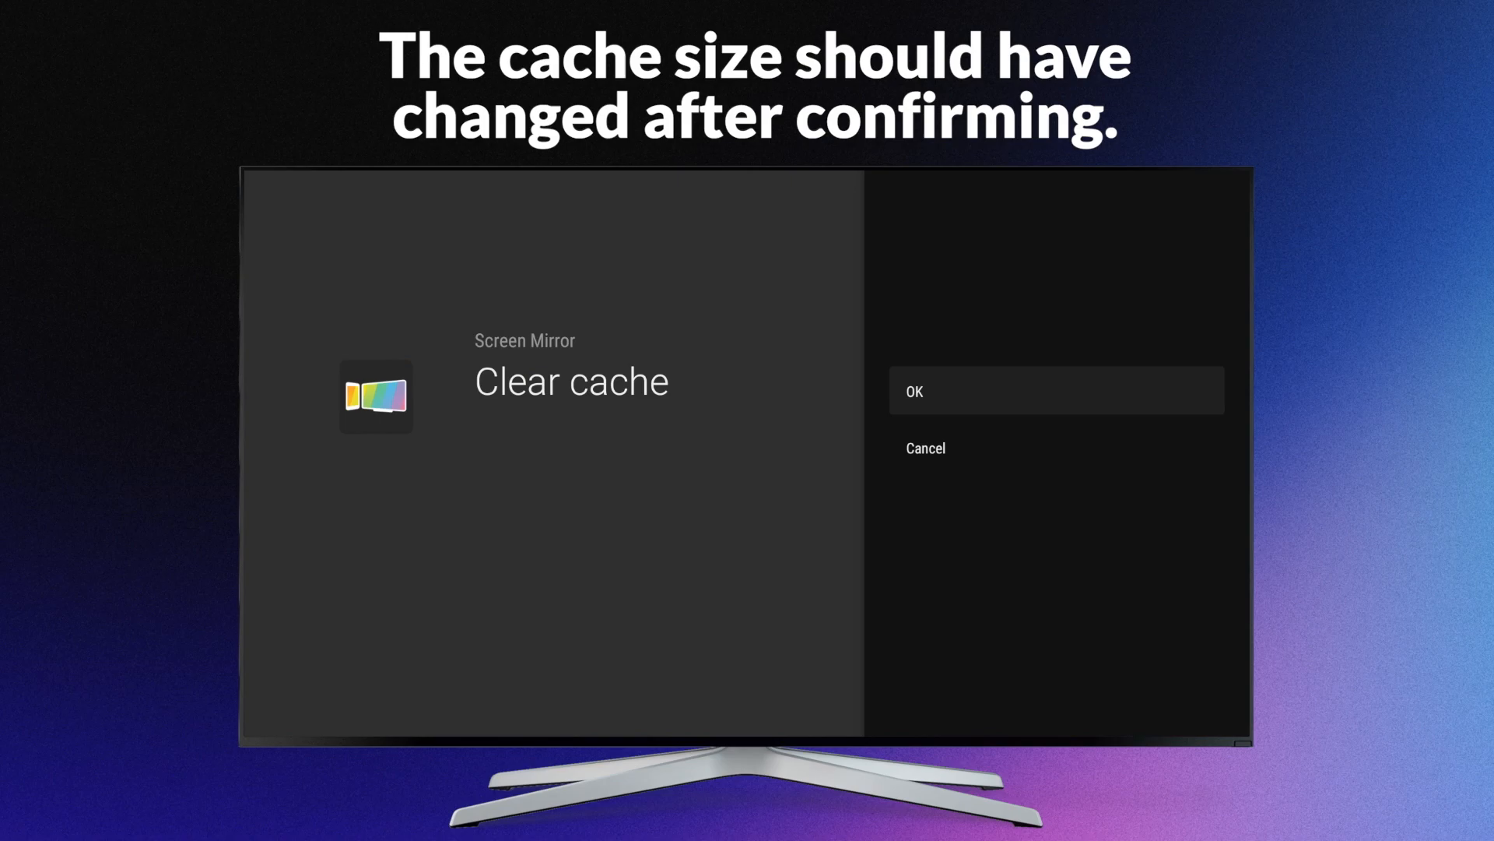
pyautogui.click(1054, 390)
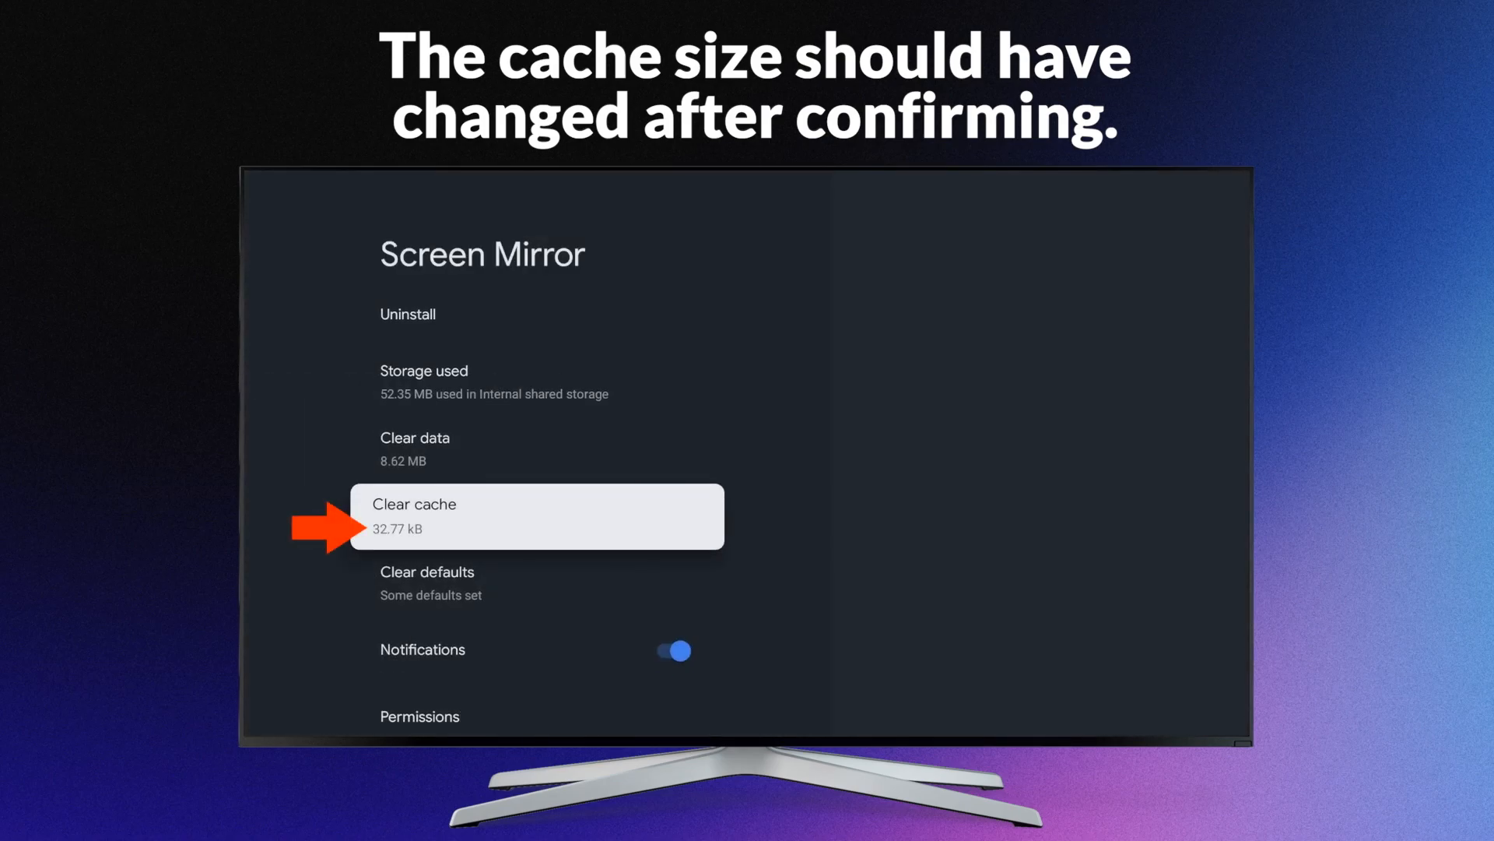